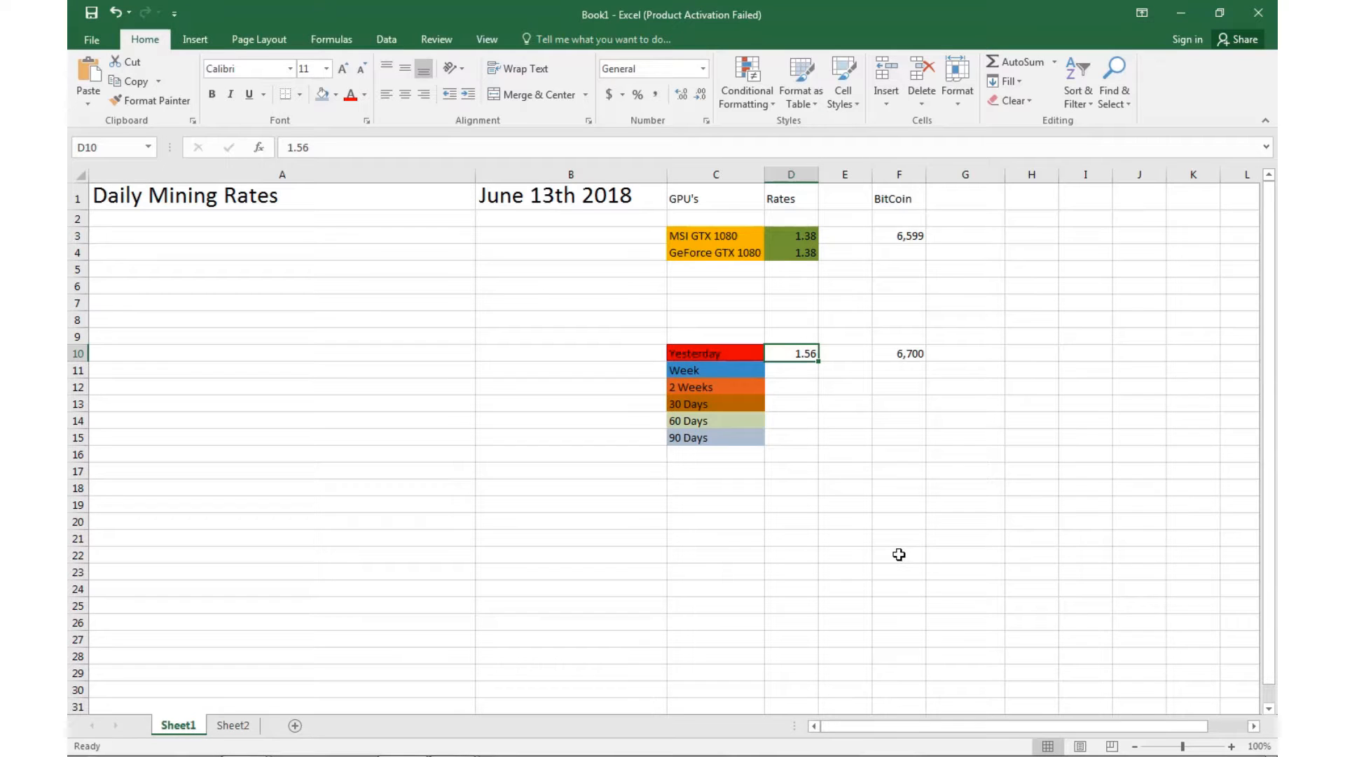
{"action": "mouse_move", "coordinate": [794, 513]}
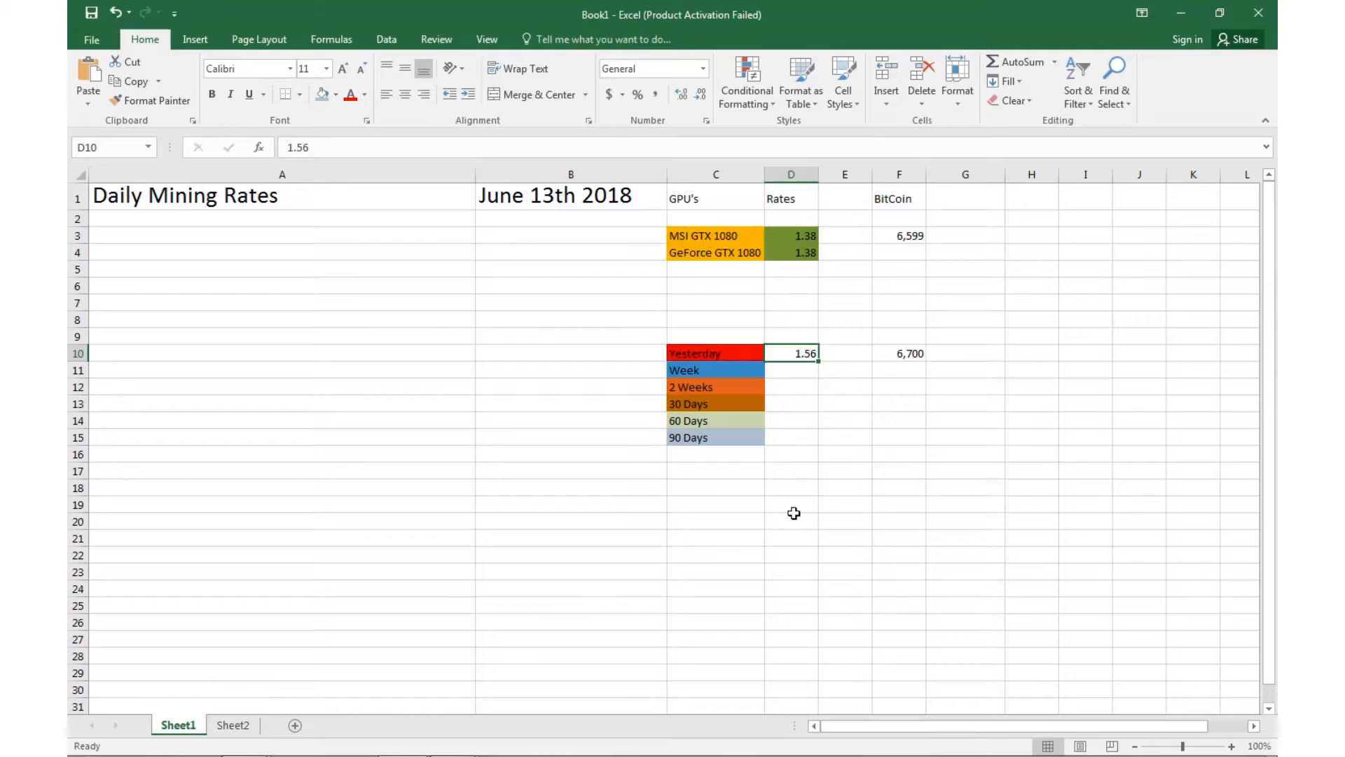
{"action": "mouse_move", "coordinate": [844, 439]}
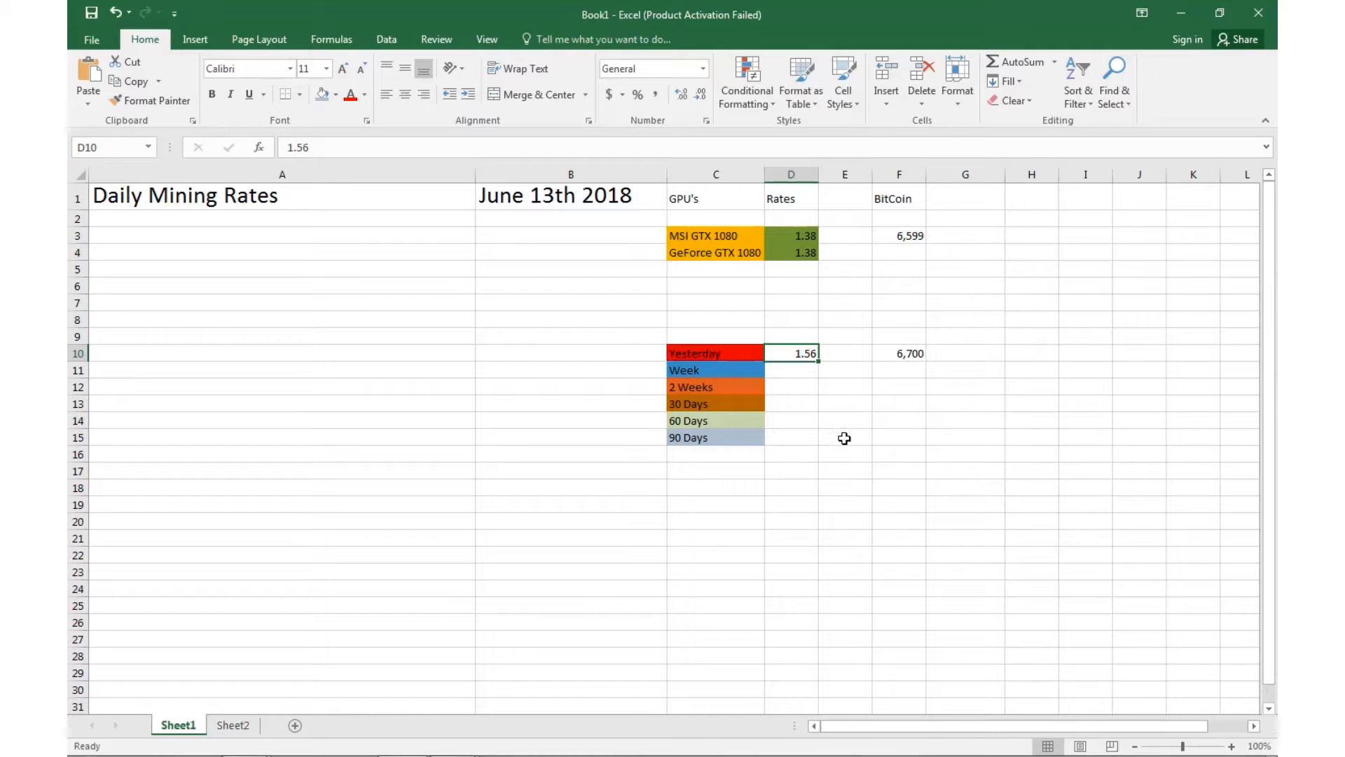
{"action": "mouse_move", "coordinate": [752, 331]}
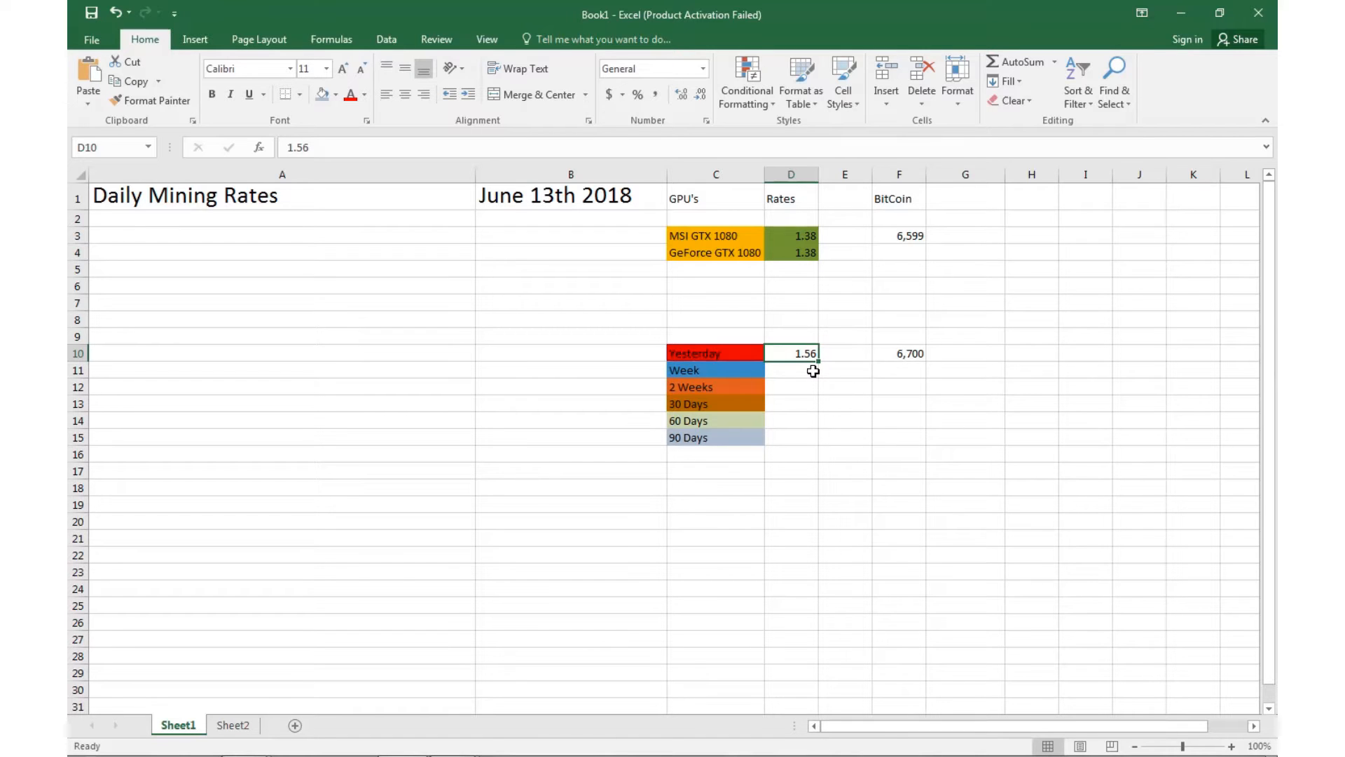
{"action": "mouse_move", "coordinate": [815, 387]}
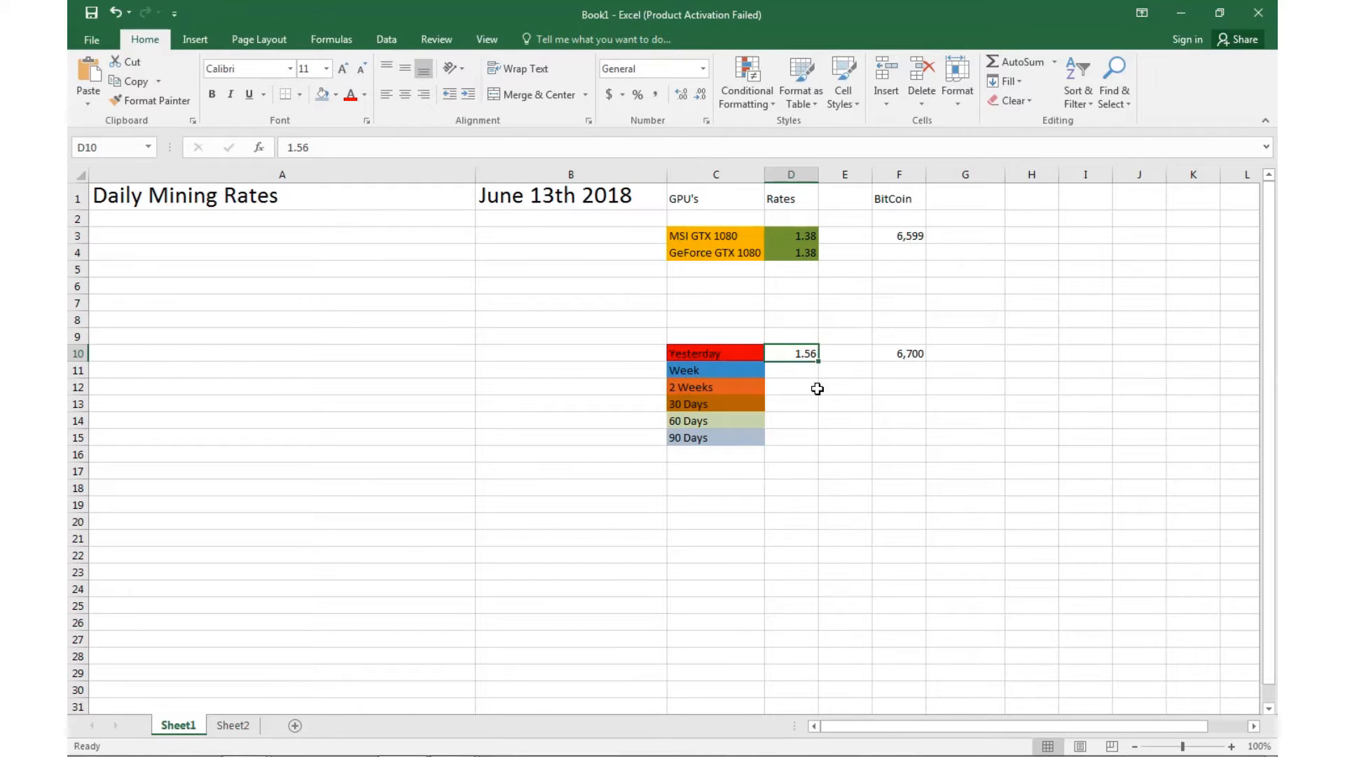
{"action": "mouse_move", "coordinate": [932, 362]}
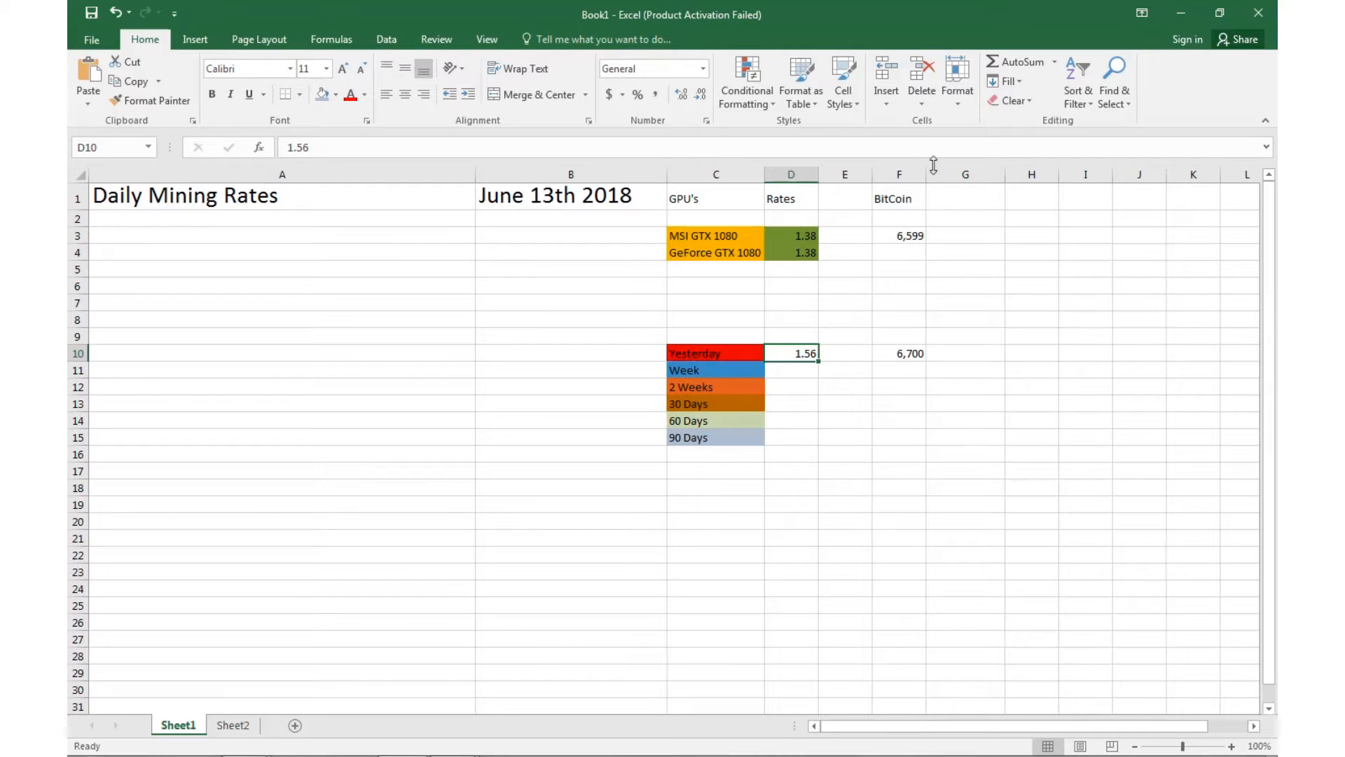
{"action": "mouse_move", "coordinate": [911, 244]}
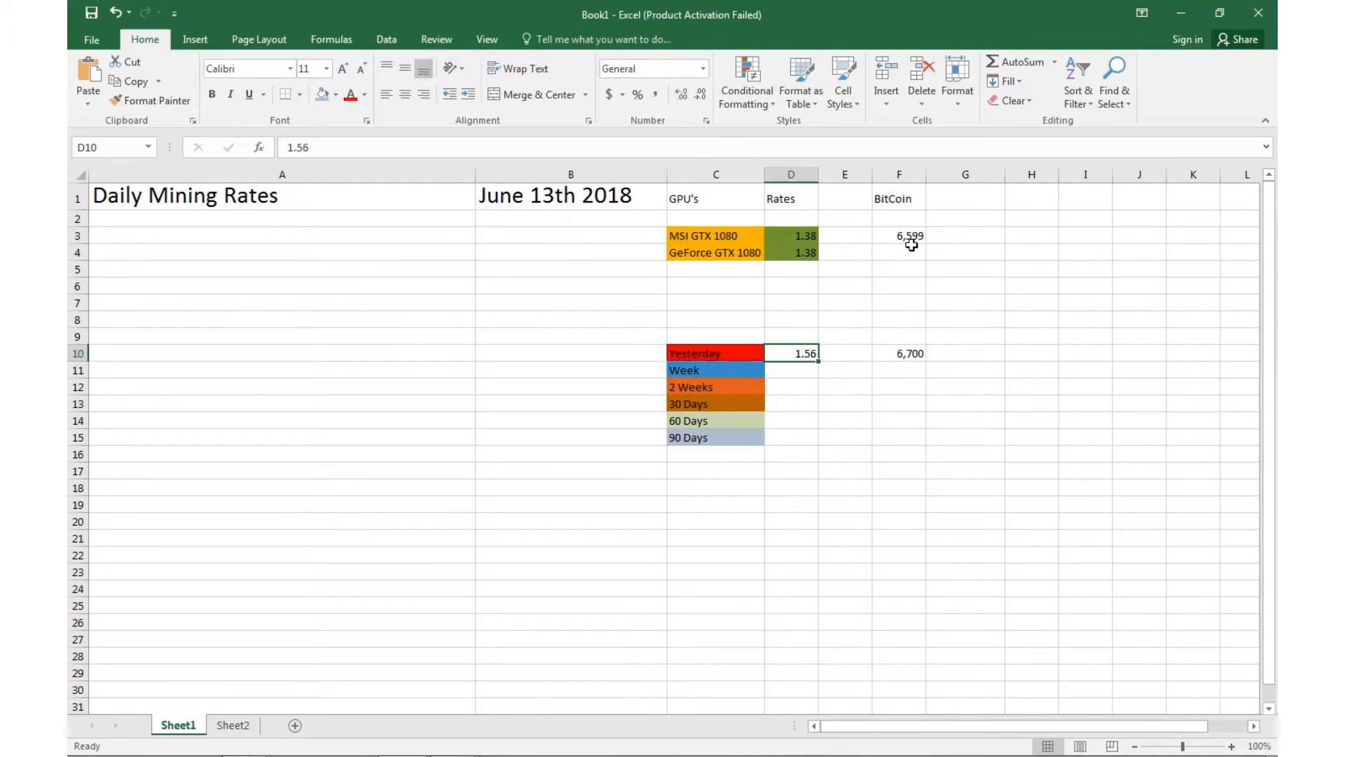
{"action": "mouse_move", "coordinate": [749, 294]}
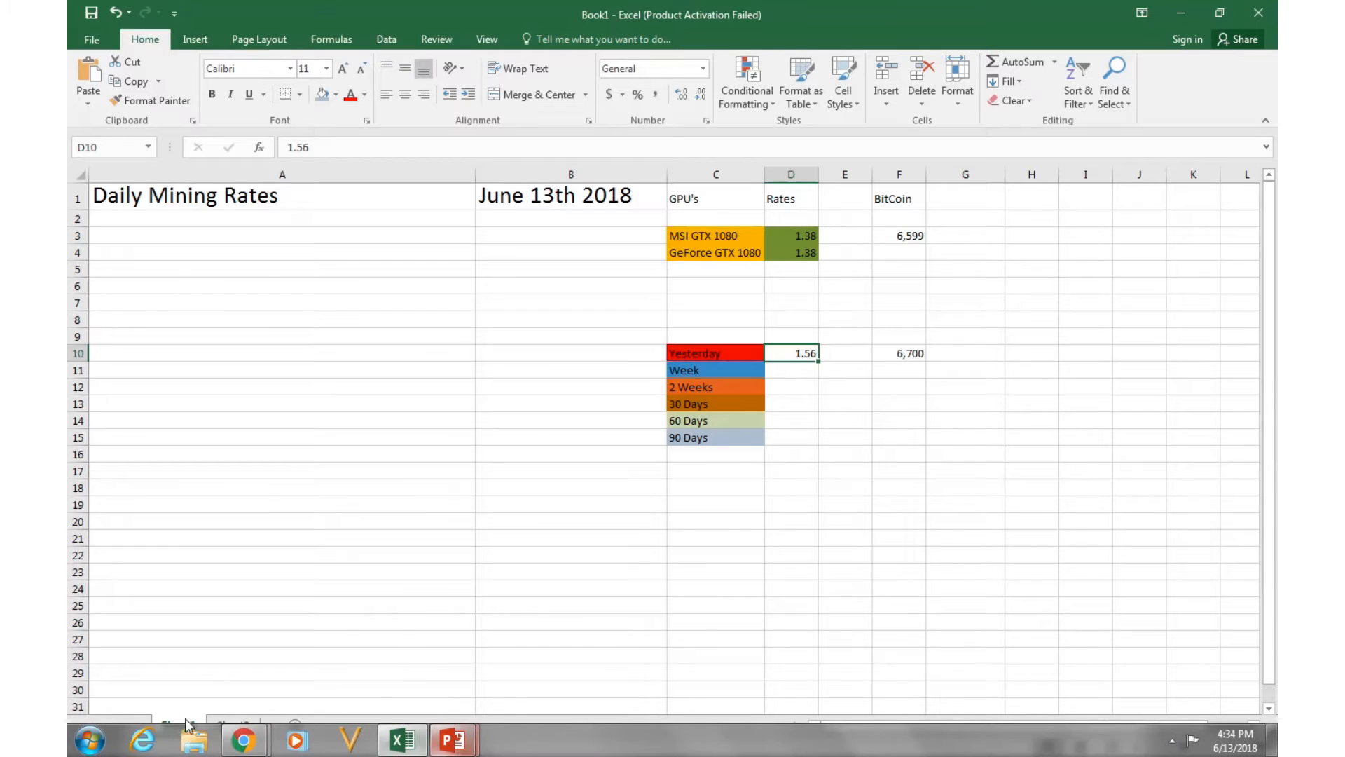
{"action": "mouse_move", "coordinate": [244, 740]}
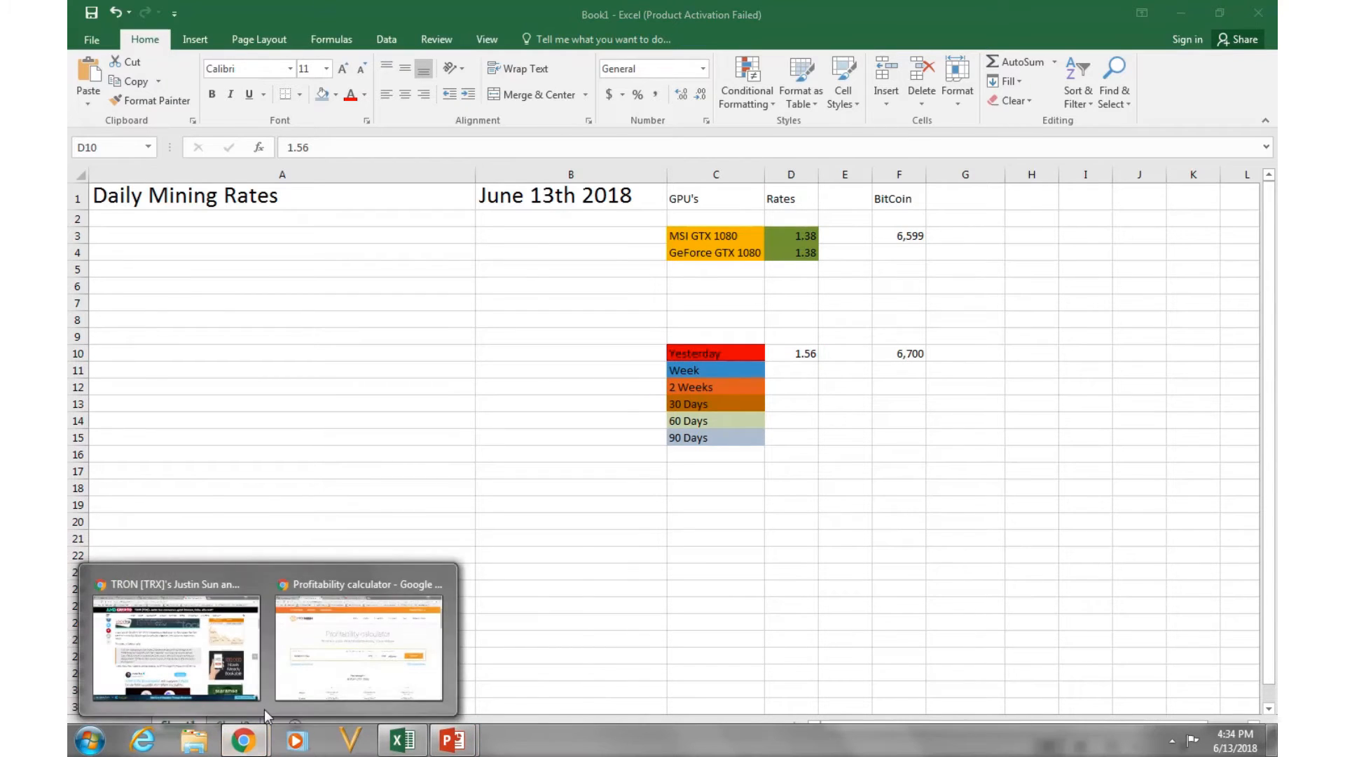
- Switch from the mining-rates sheet to the NiceHash GTX 1080 profitability calculator in Chrome
{"action": "left_click", "coordinate": [358, 643]}
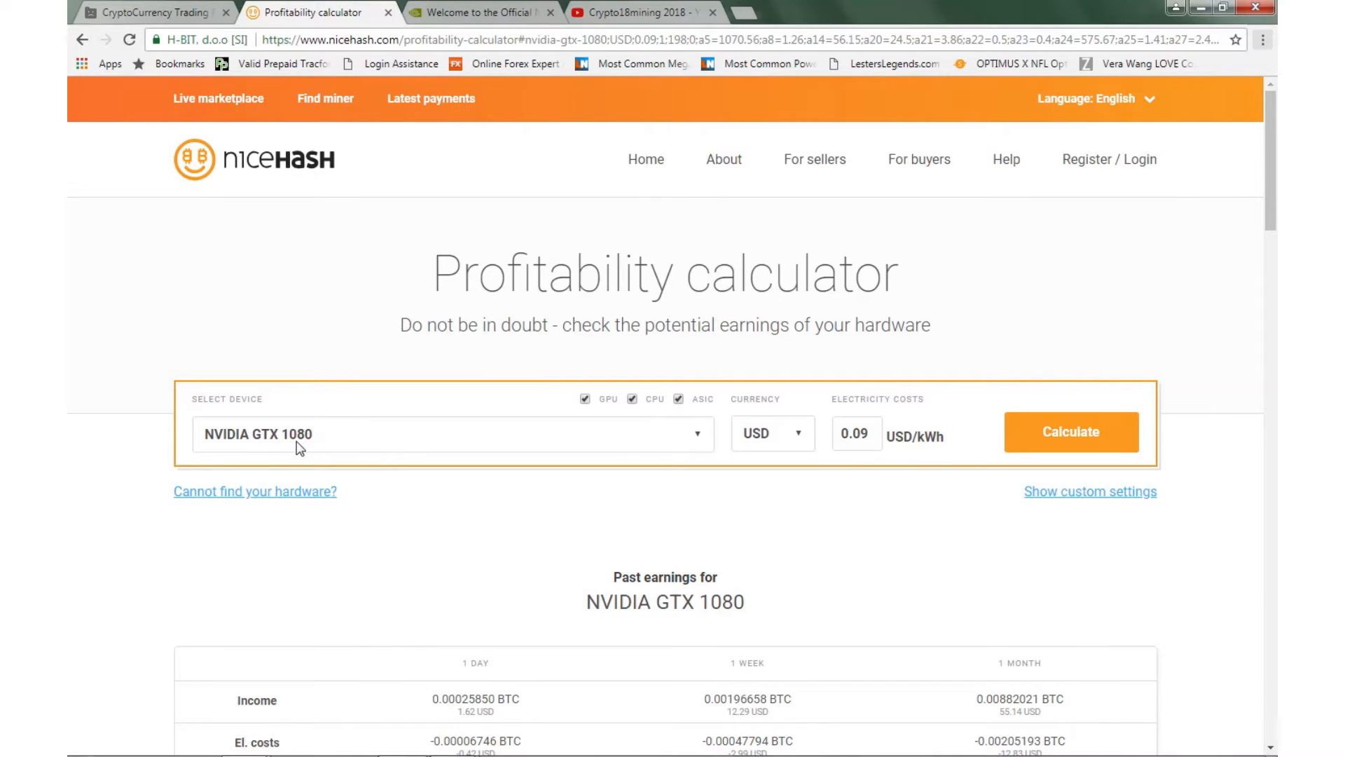
{"action": "scroll", "scroll_direction": "down", "scroll_amount": 3}
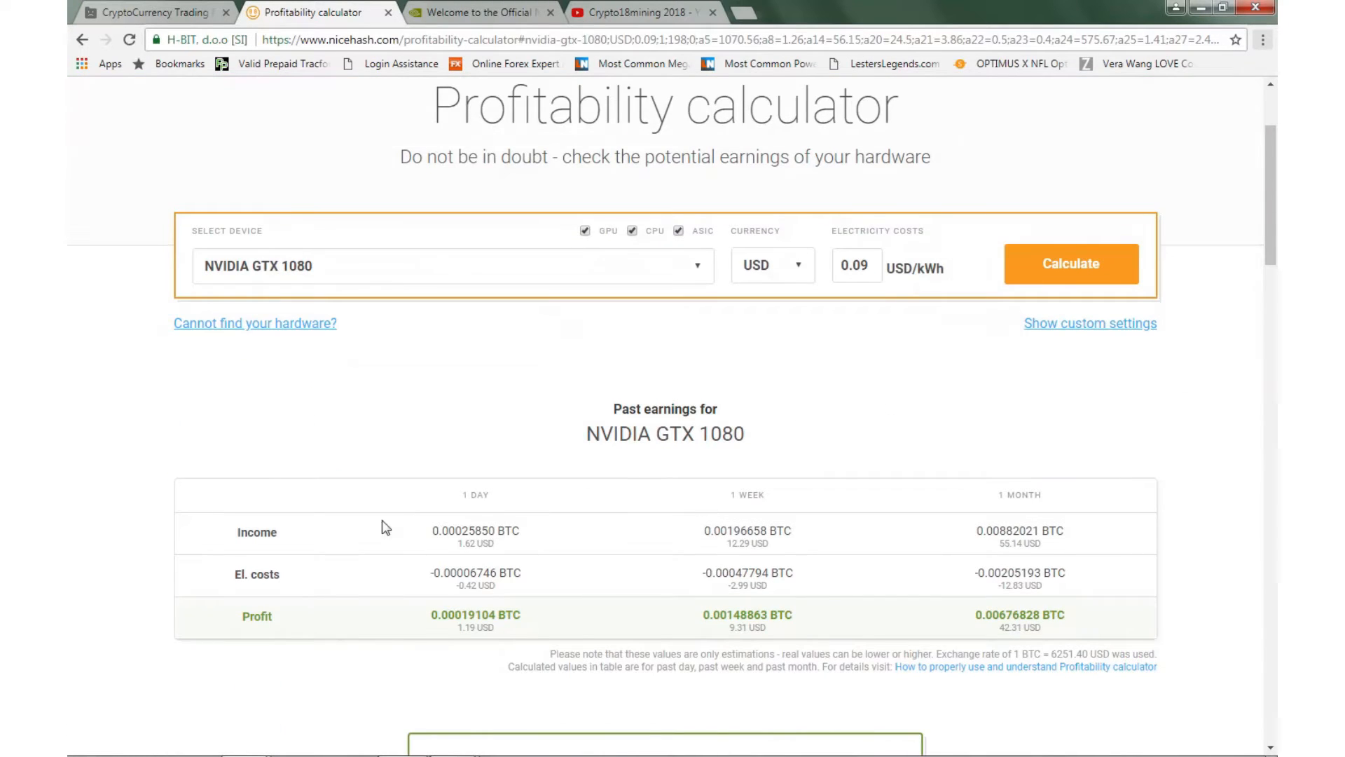
{"action": "scroll", "scroll_direction": "down", "scroll_amount": 3}
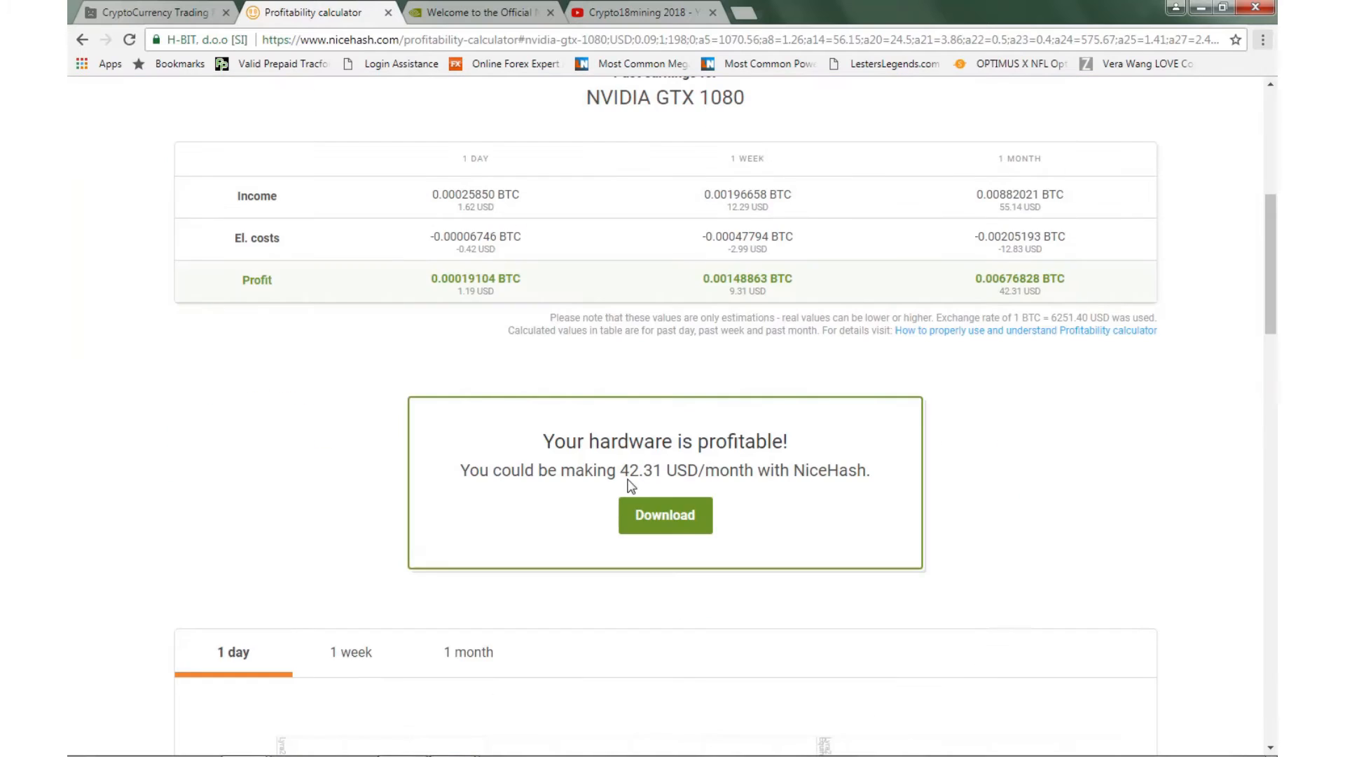
{"action": "scroll", "scroll_direction": "up", "scroll_amount": 3}
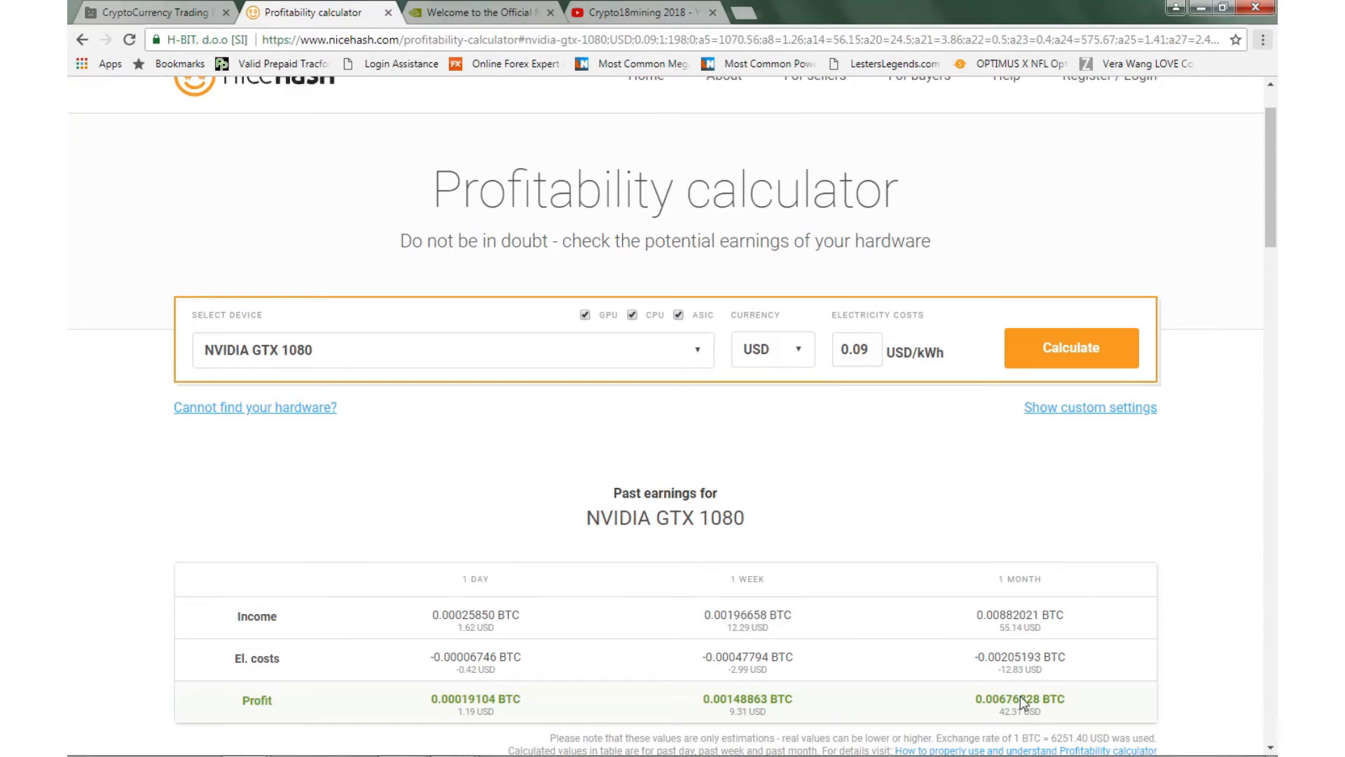
{"action": "mouse_move", "coordinate": [489, 616]}
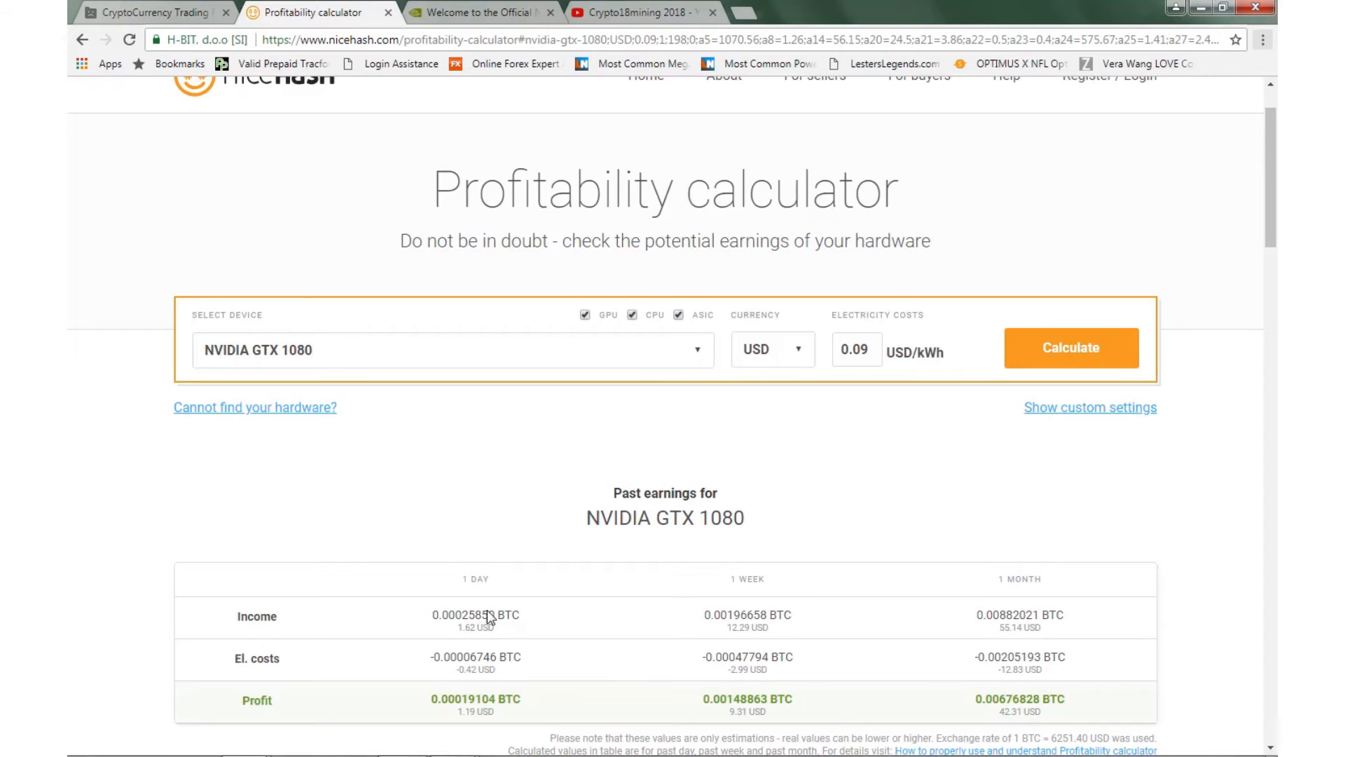
{"action": "scroll", "scroll_direction": "down", "scroll_amount": 3}
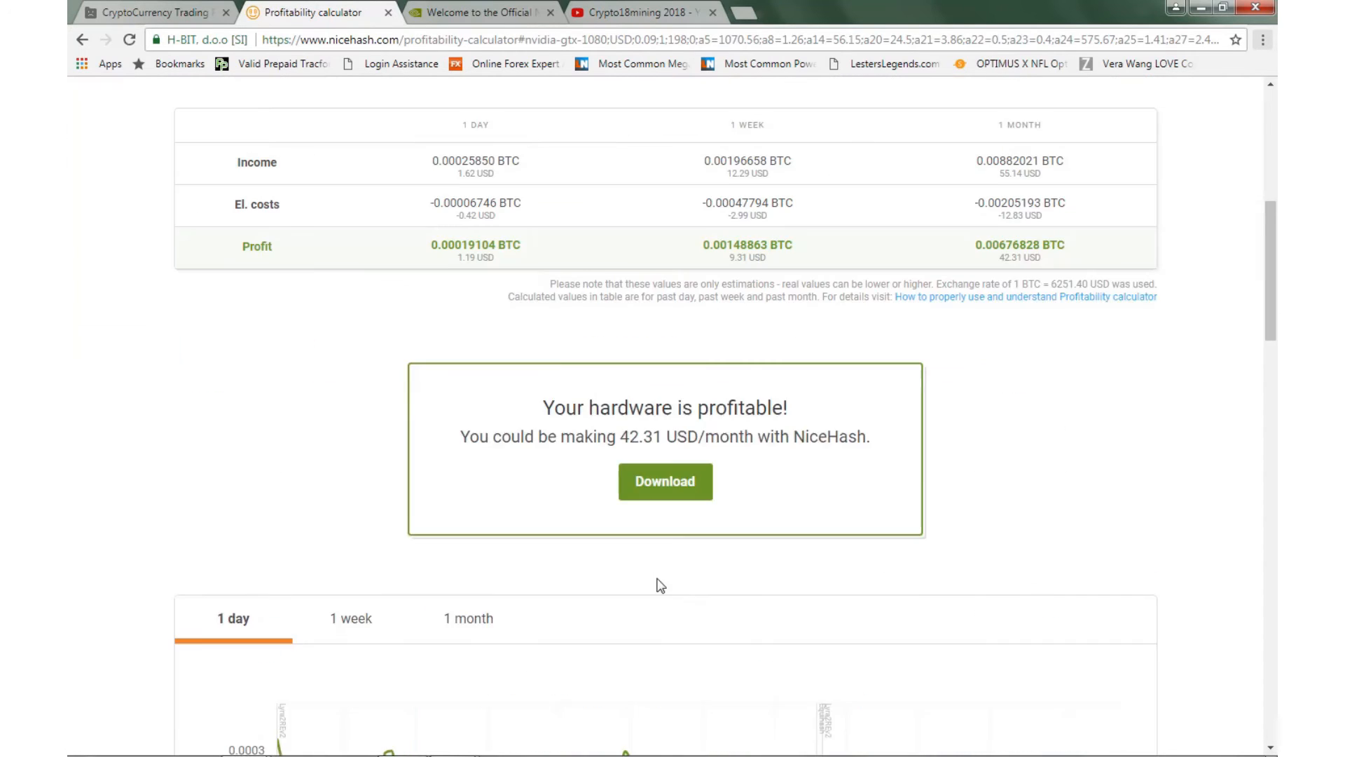
{"action": "scroll", "scroll_direction": "down", "scroll_amount": 3}
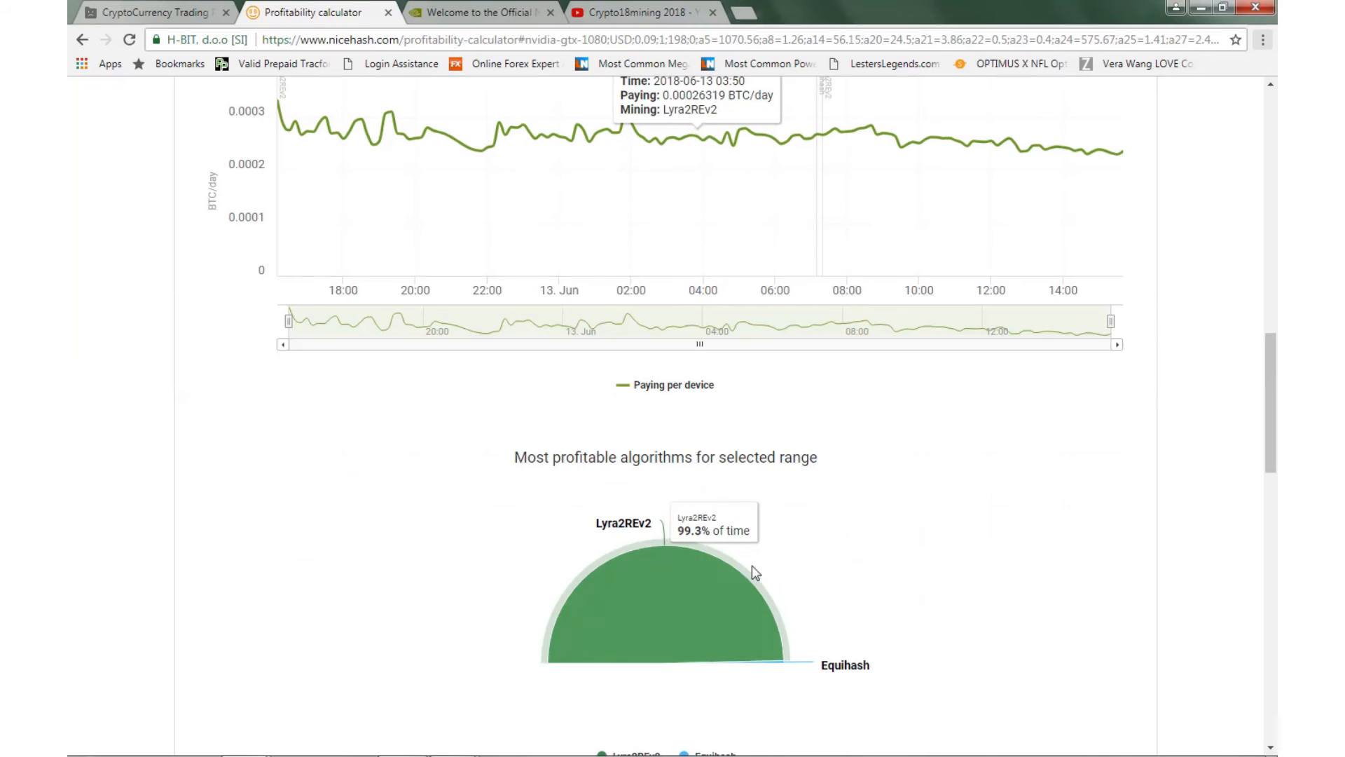
{"action": "mouse_move", "coordinate": [691, 477]}
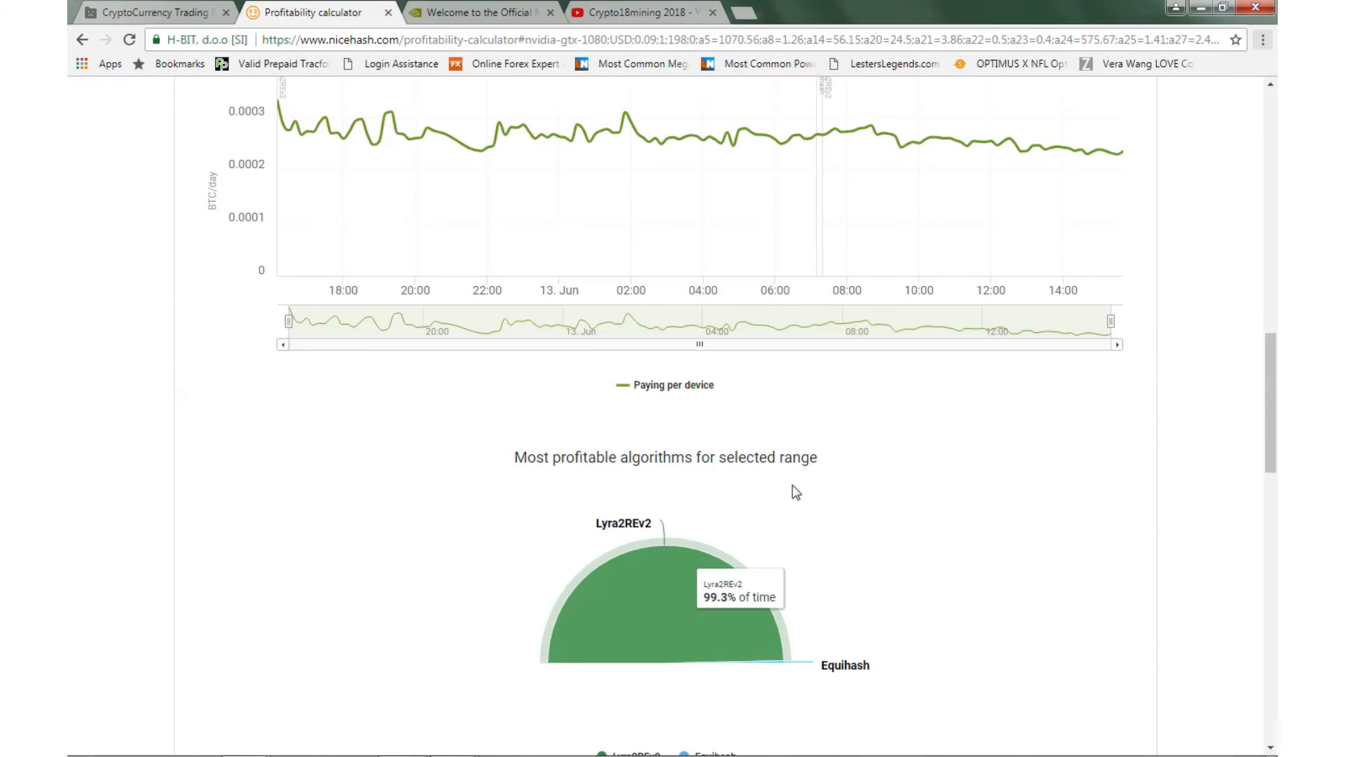
{"action": "scroll", "scroll_direction": "down", "scroll_amount": 3}
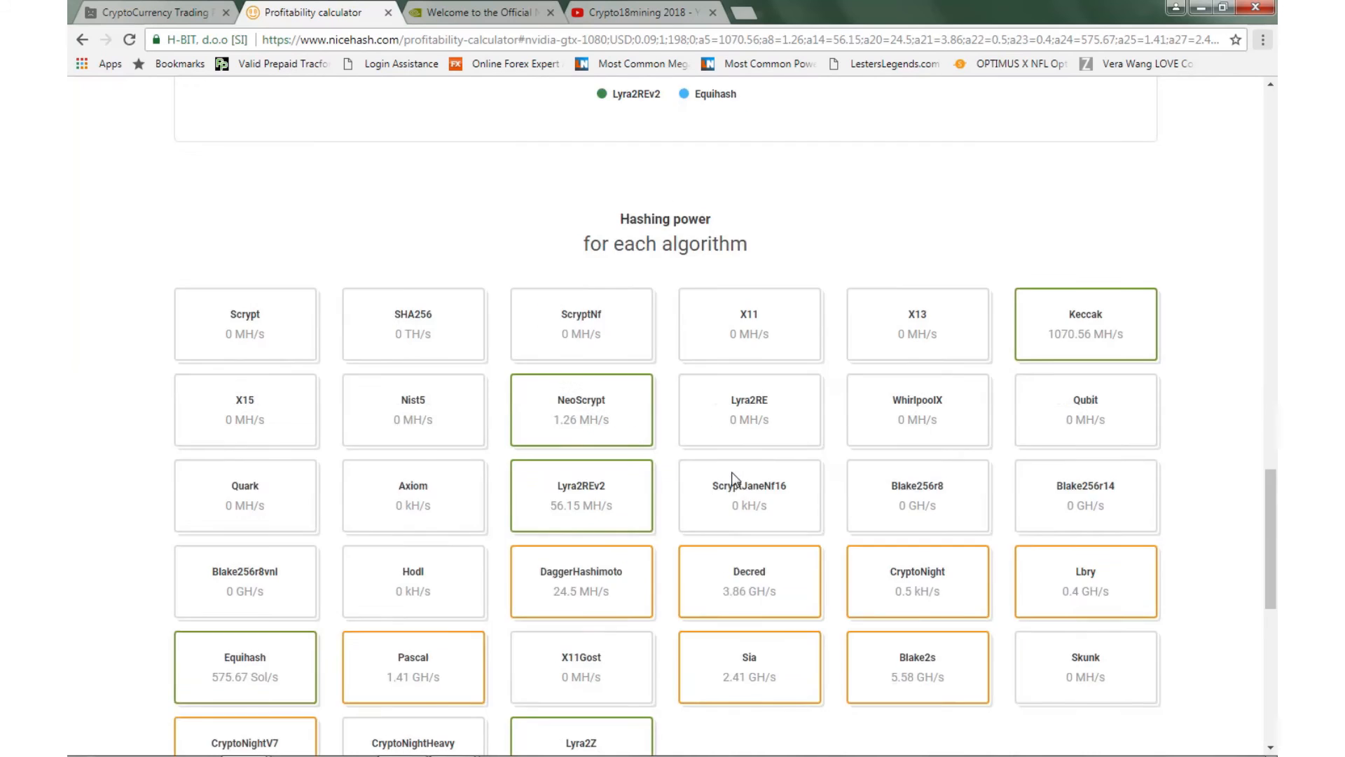
{"action": "scroll", "scroll_direction": "up", "scroll_amount": 3}
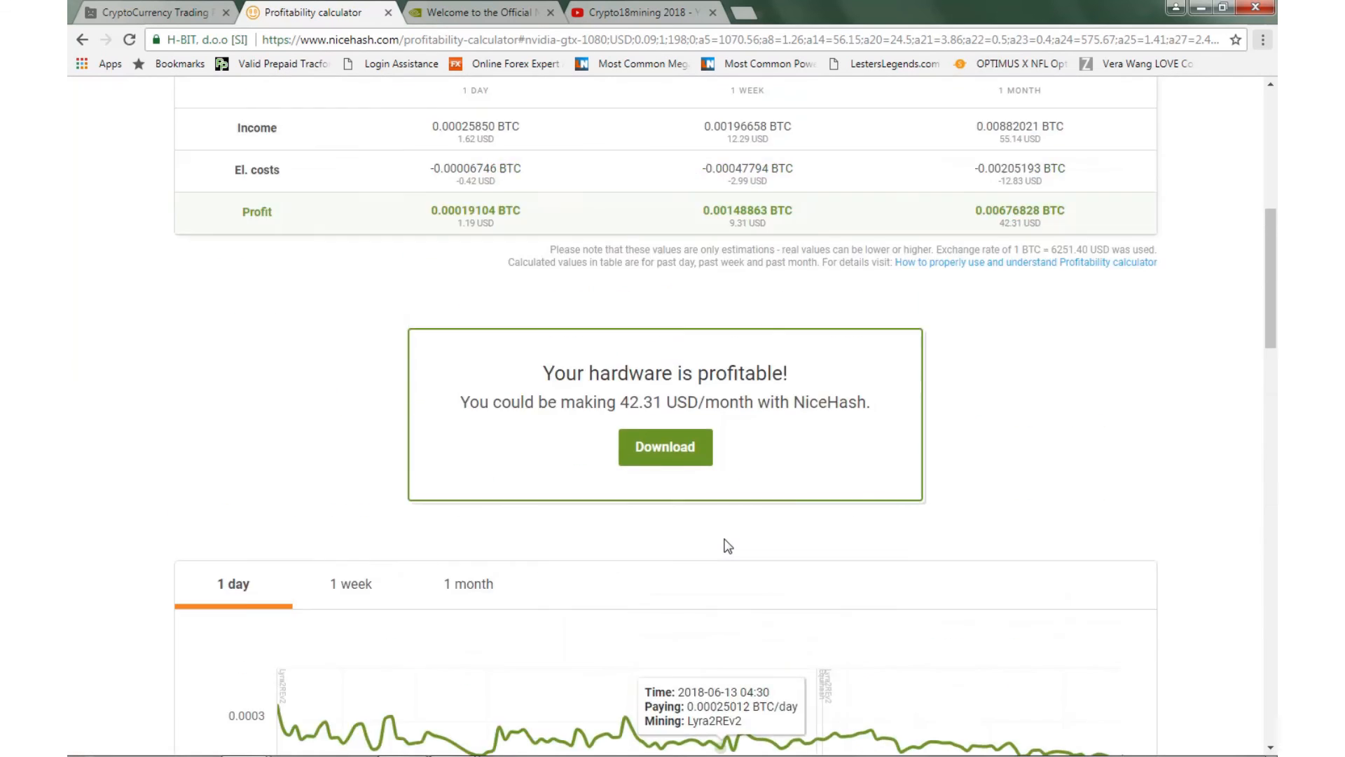